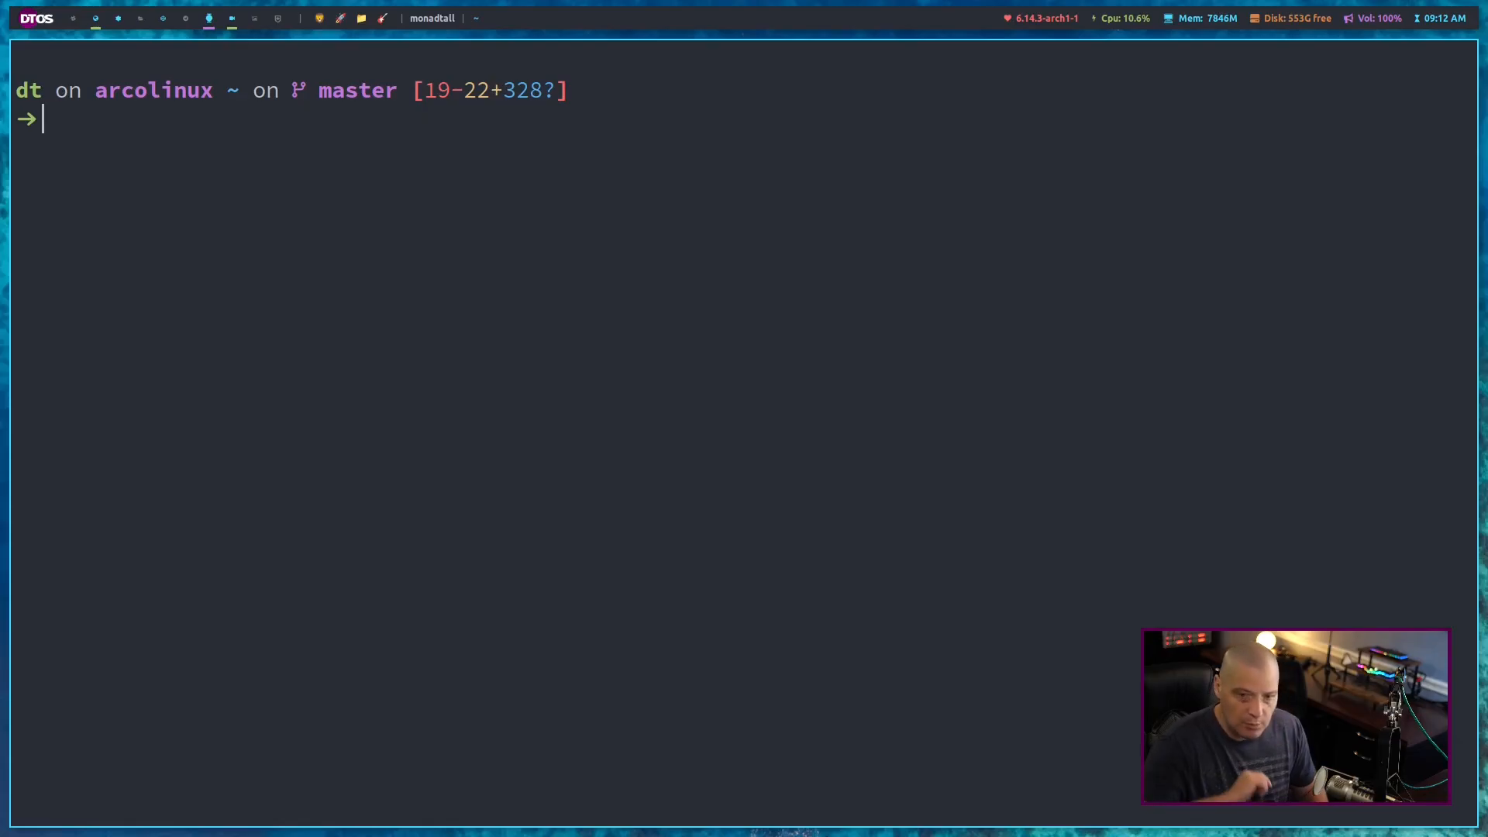
# Step: Enter 'mpv -vo tct Videos/videos/better-lock-screen/2025-04-06\ 12-25-56.mp4' at the prompt
pyautogui.write('mpv -vo tct Videos/videos/better-lock-screen/2025-04-06\\ 12-25-56.mp4')
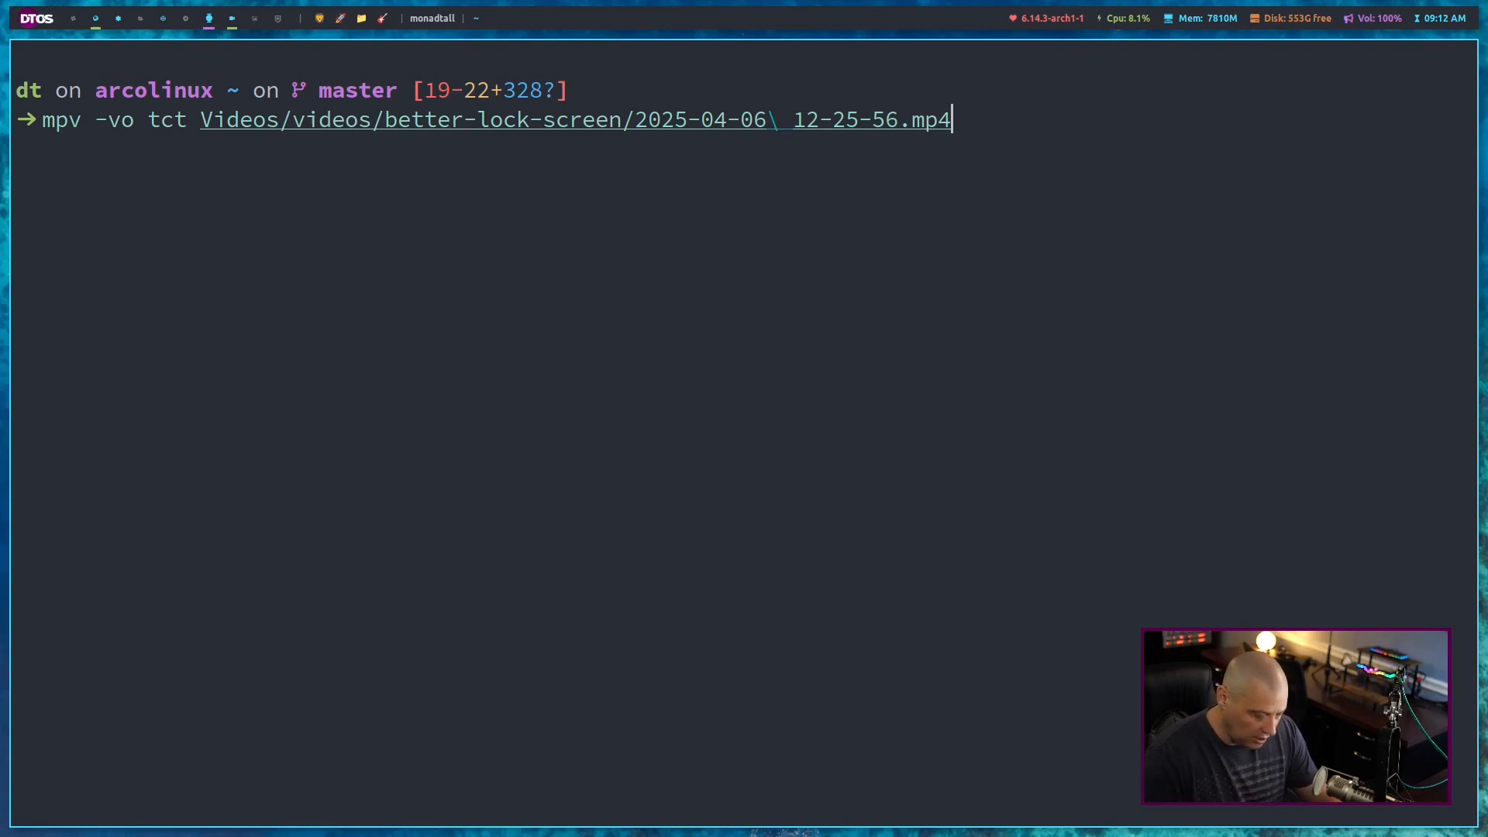
# Step: Run the mpv tct command twice to play the lock-screen video as terminal pixel art
pyautogui.press('Return')
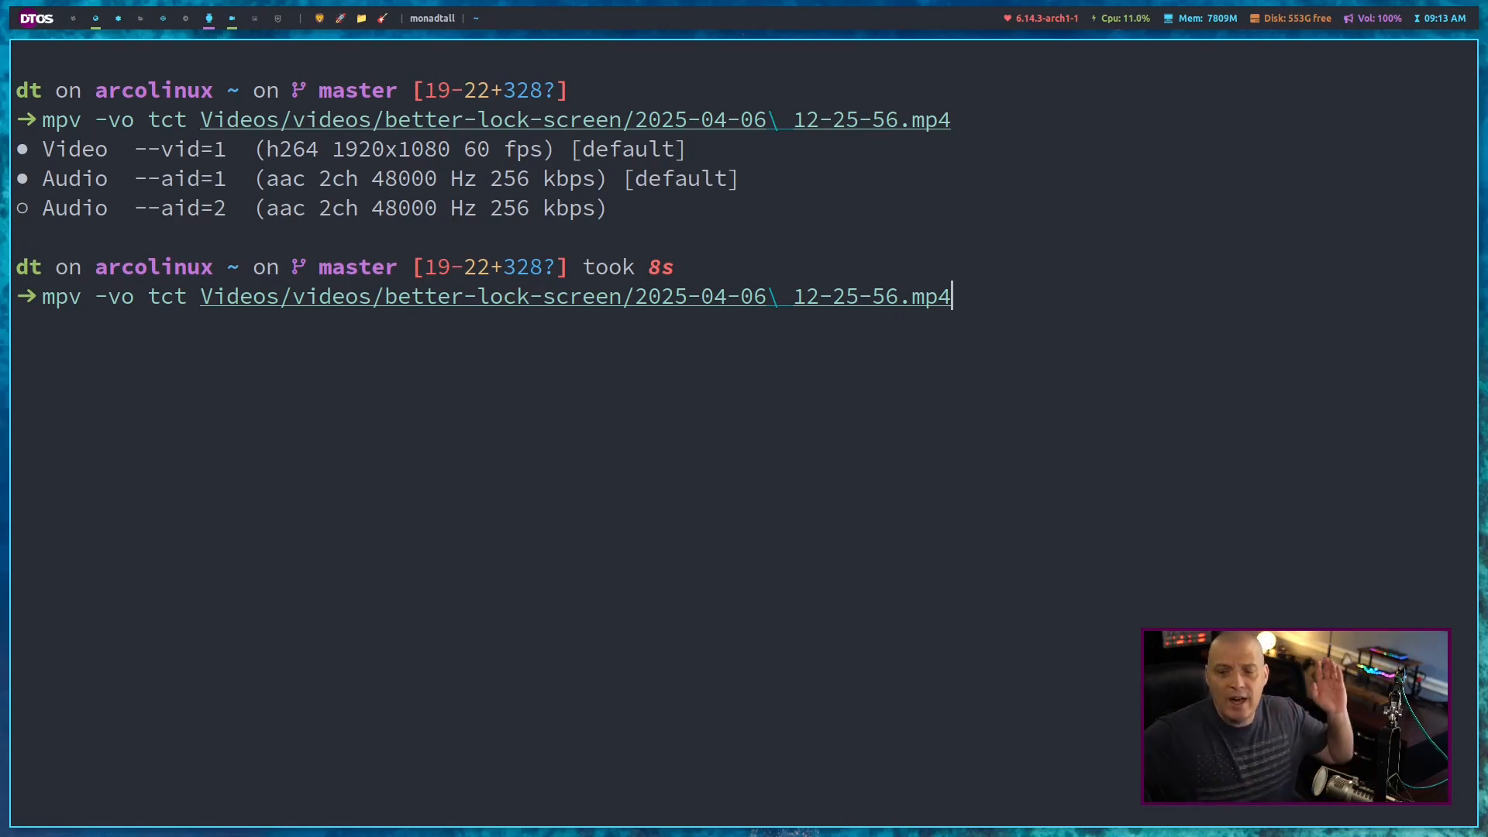
pyautogui.press('Return')
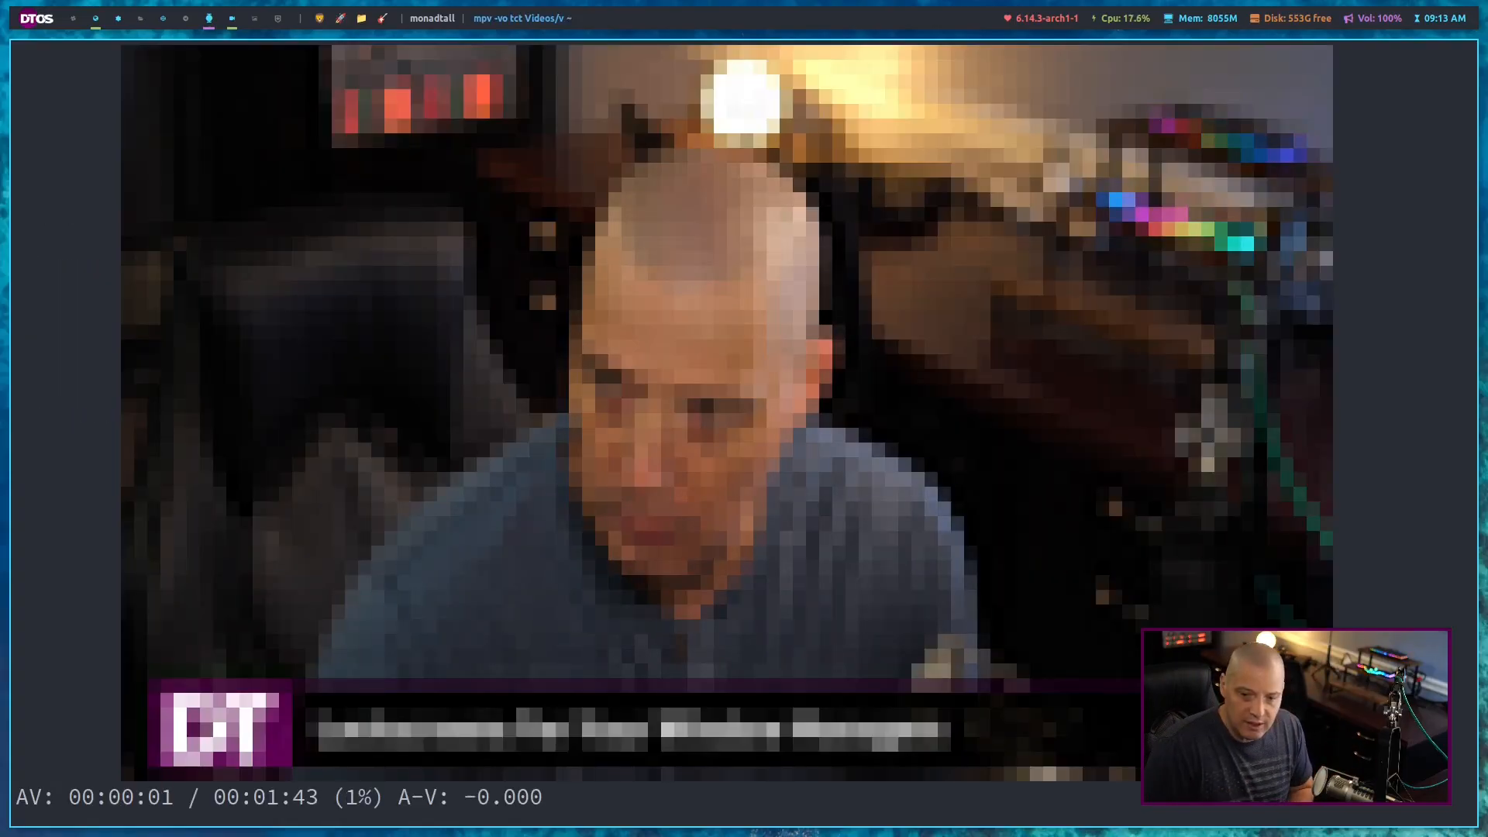